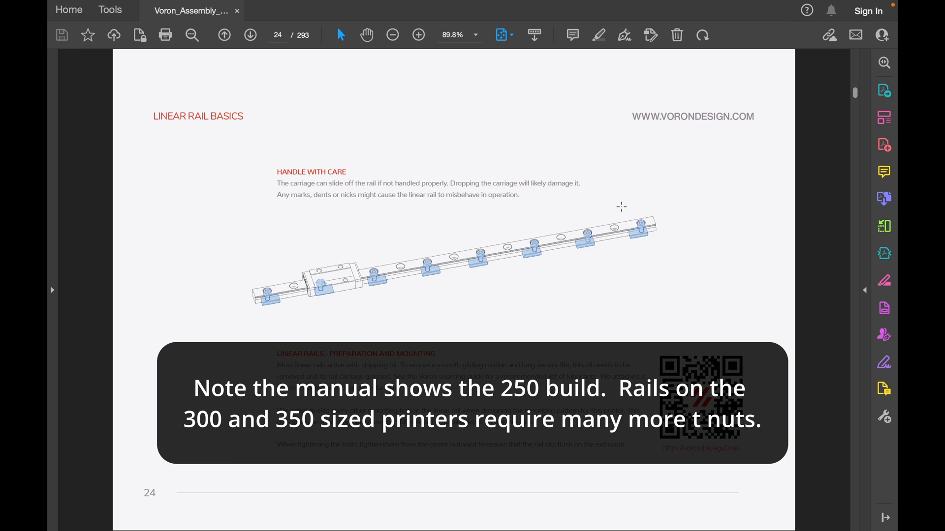
mouse_move(665, 254)
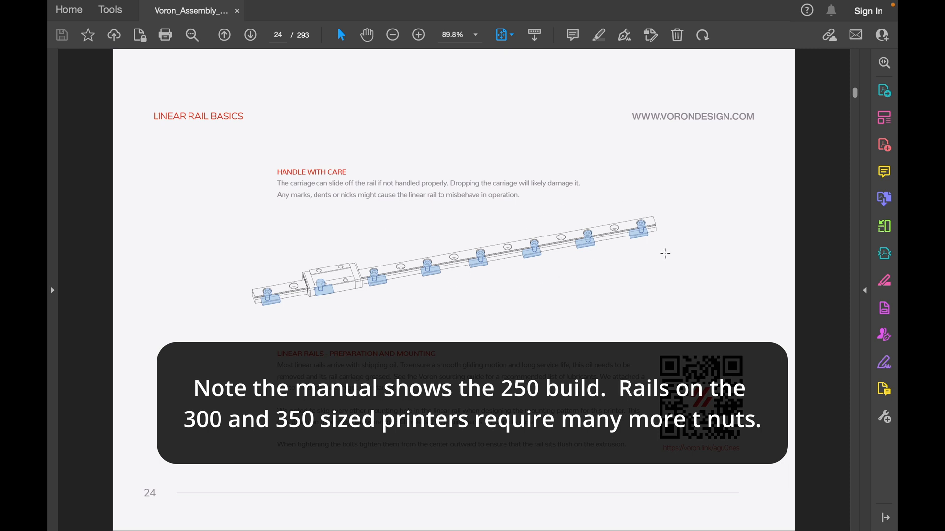
Step: Review the M5/M3 post-install and pre-install count columns in the T-nut tally before checking the AliExpress M3 listing
key(alt+tab)
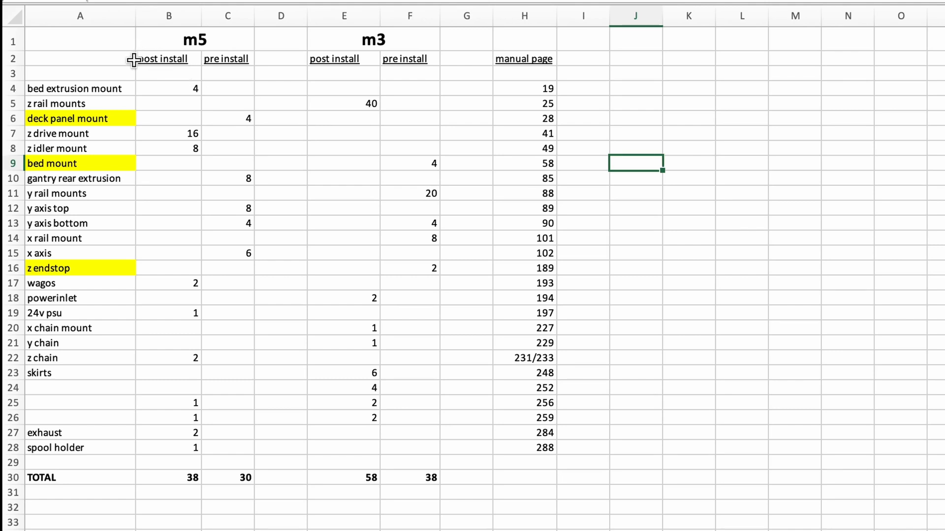
mouse_move(163, 61)
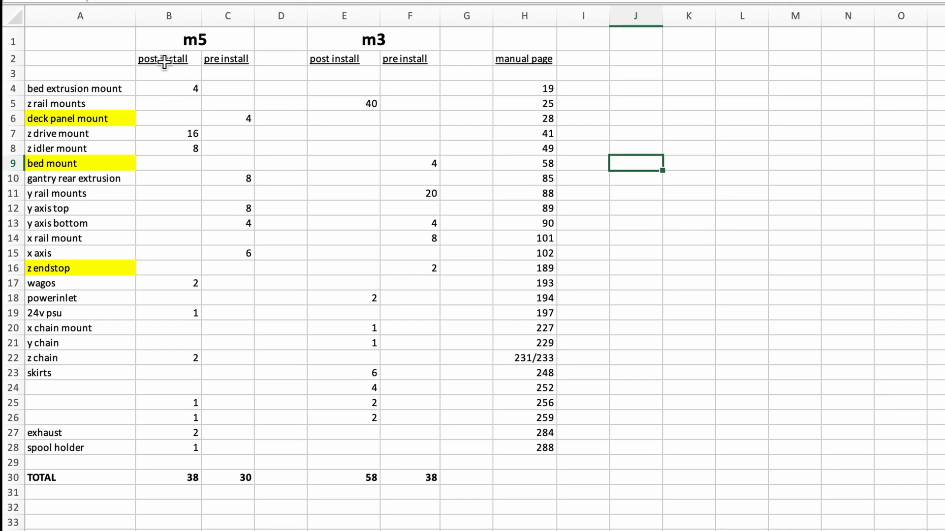
mouse_move(334, 71)
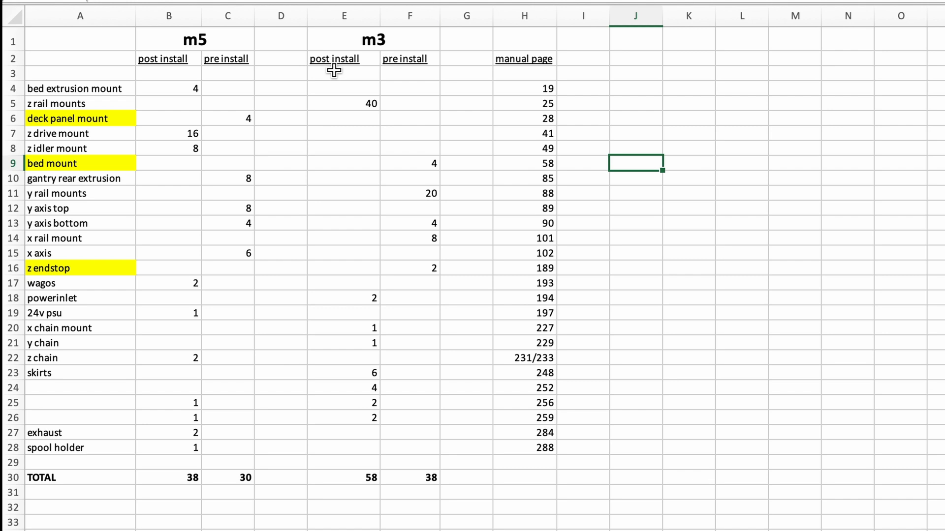
mouse_move(340, 76)
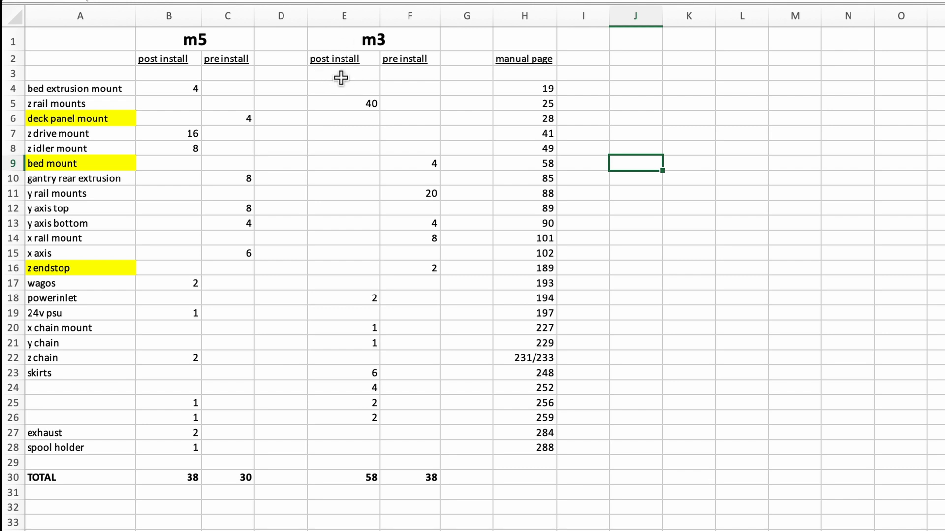
click(344, 74)
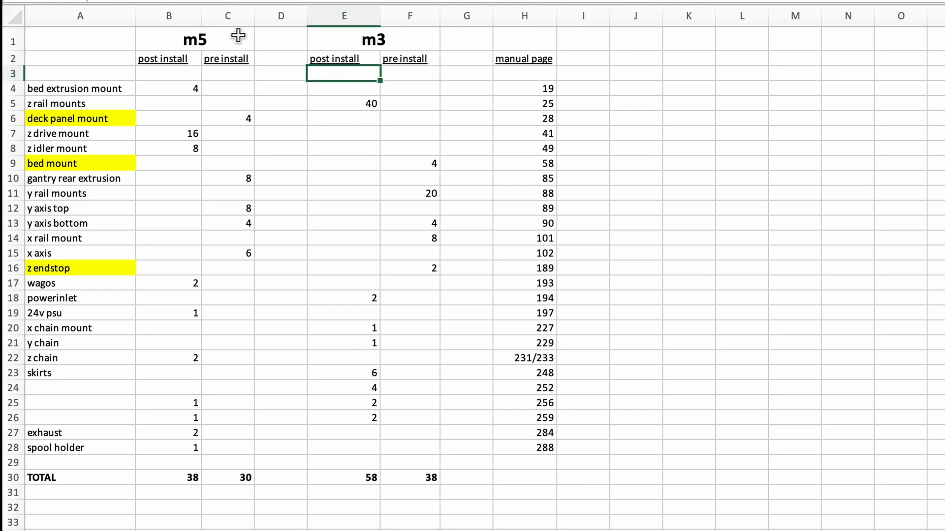
click(227, 16)
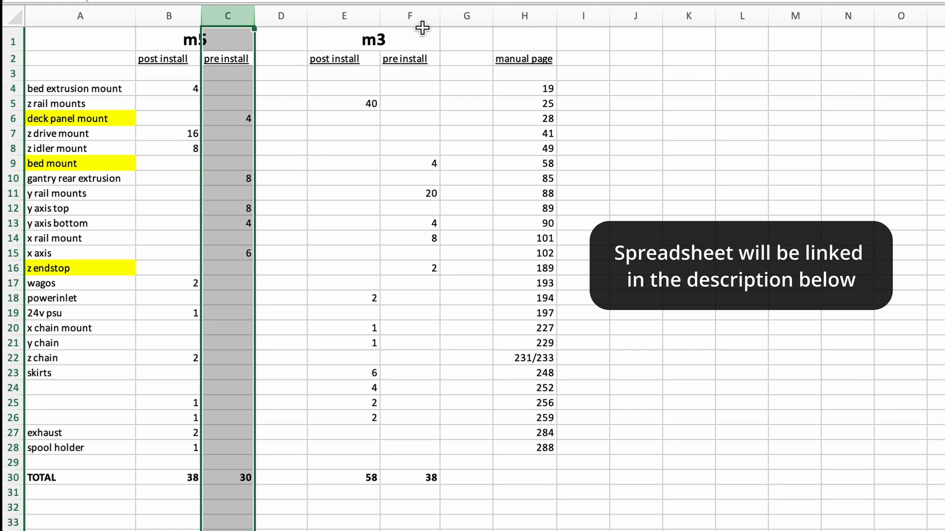
click(409, 16)
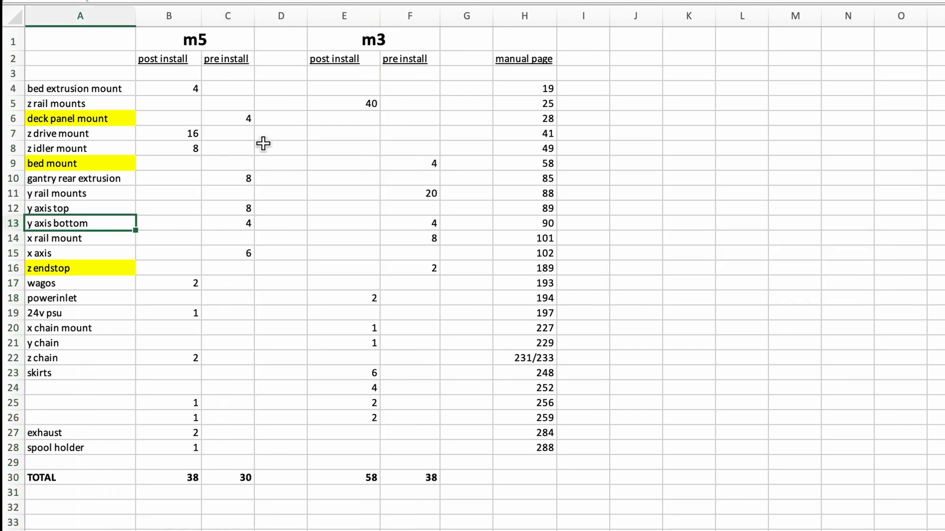
mouse_move(252, 113)
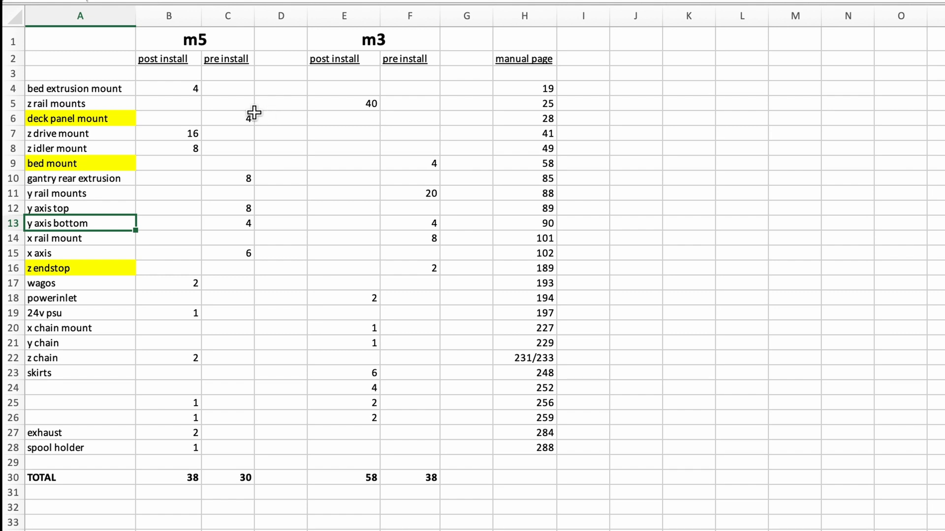
click(169, 17)
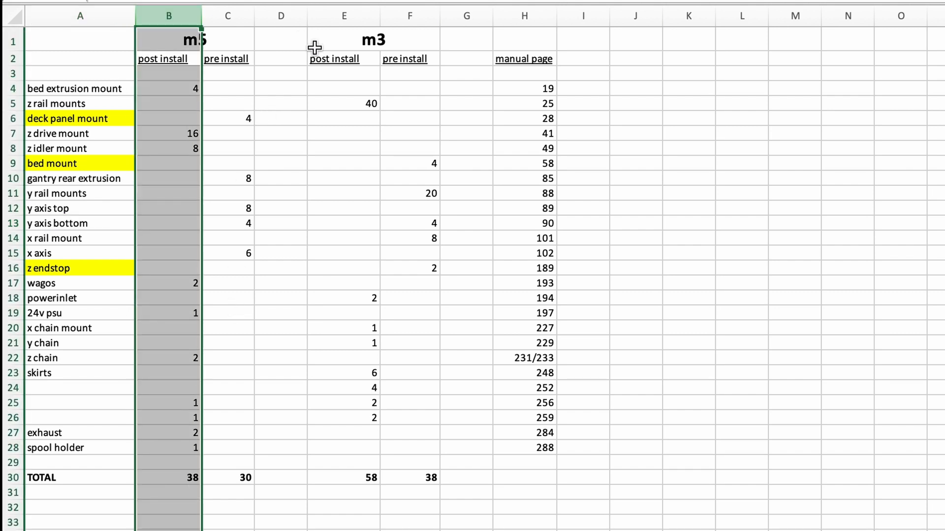
click(344, 17)
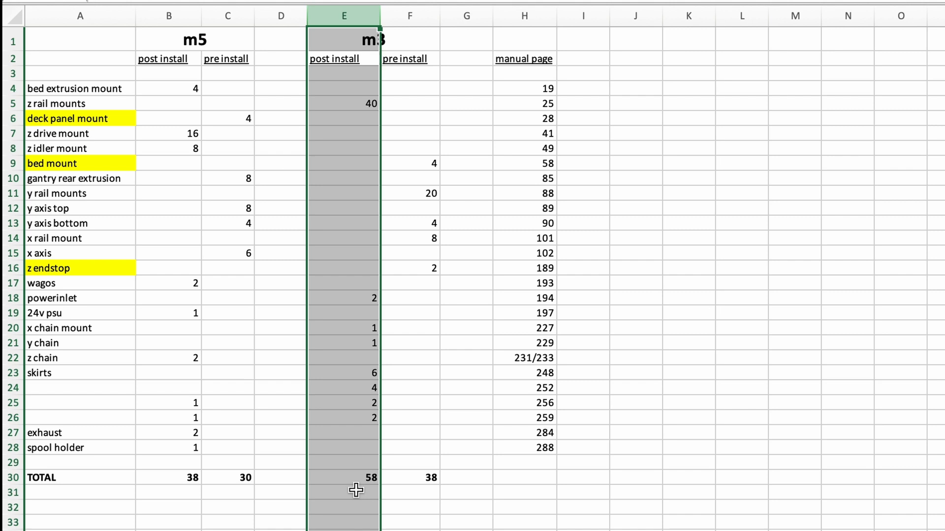
click(343, 507)
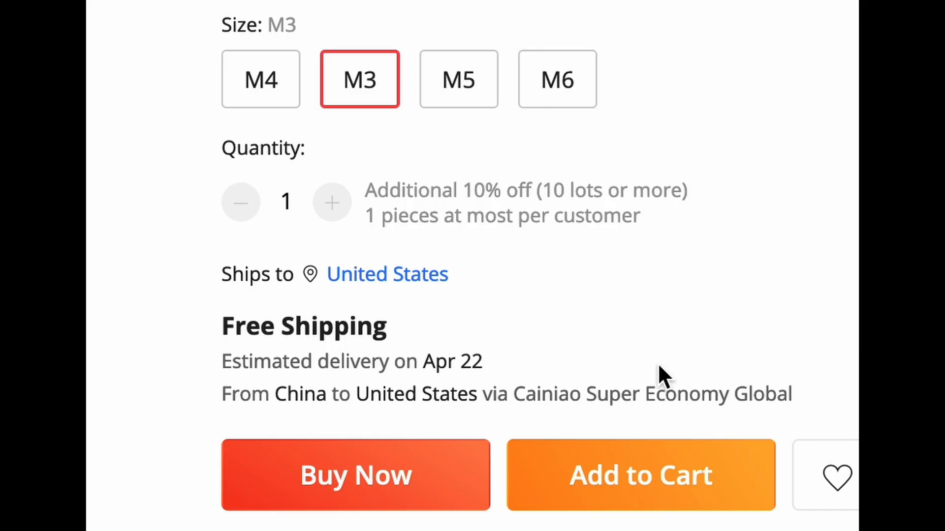
mouse_move(446, 385)
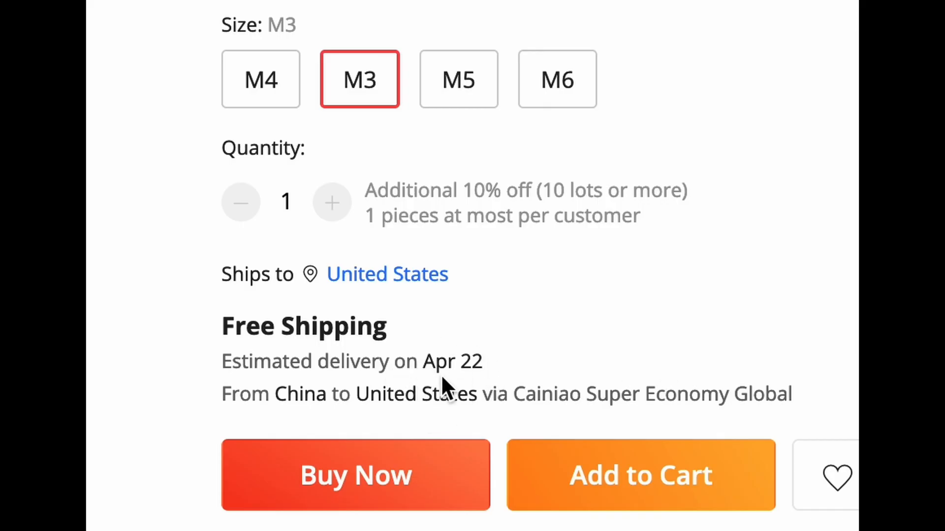
mouse_move(403, 369)
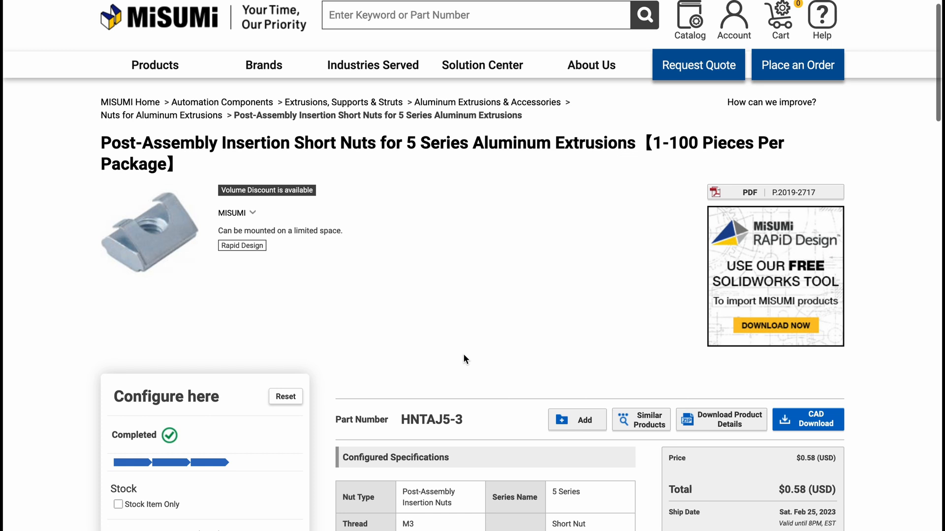
Step: Scroll the MISUMI HNTAJ5-3 M3 nut page, then return to Excel on the deck panel mount row
scroll(down, 3)
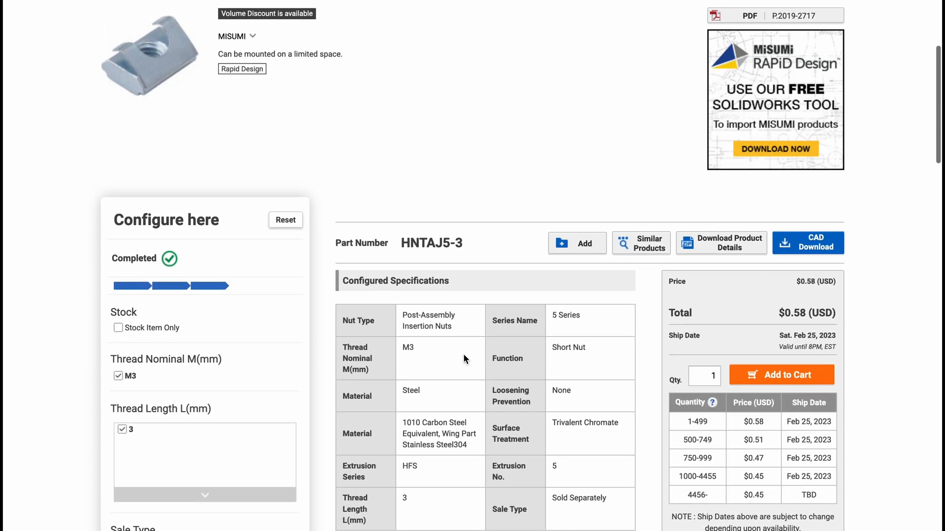
scroll(down, 3)
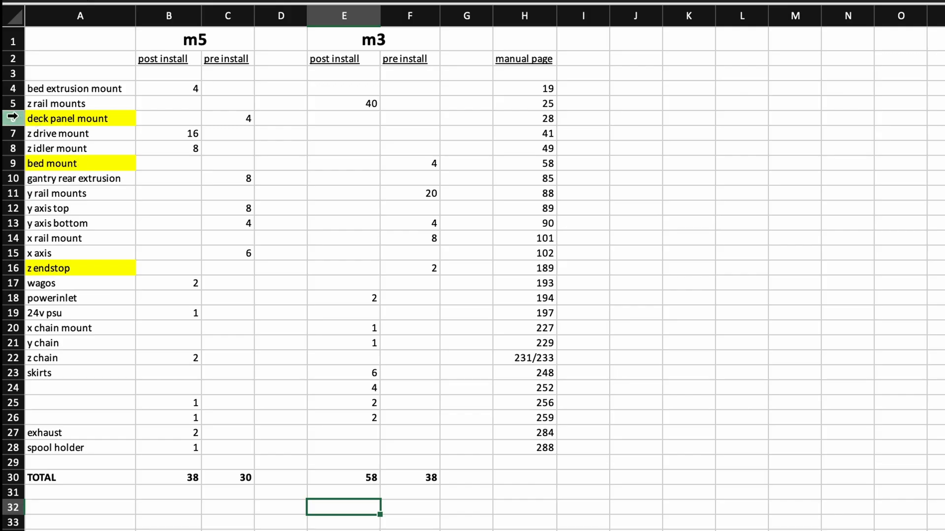
click(13, 118)
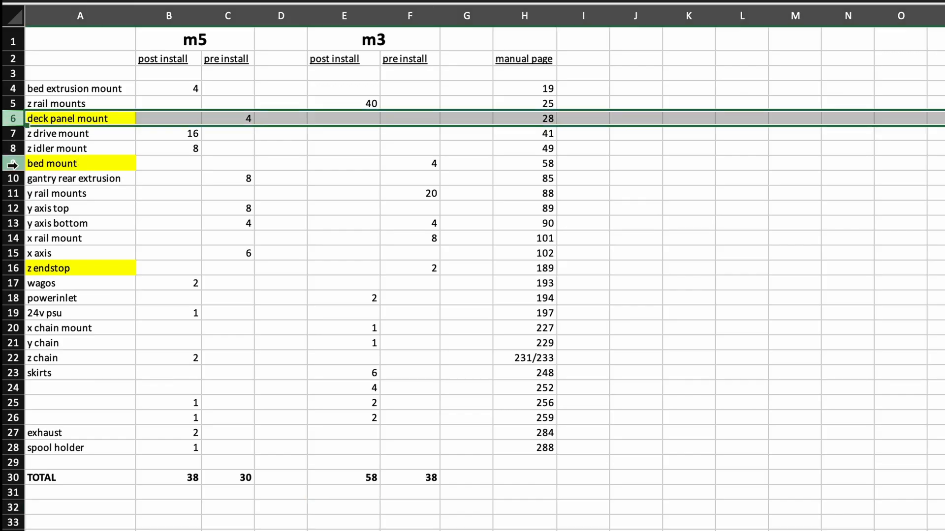